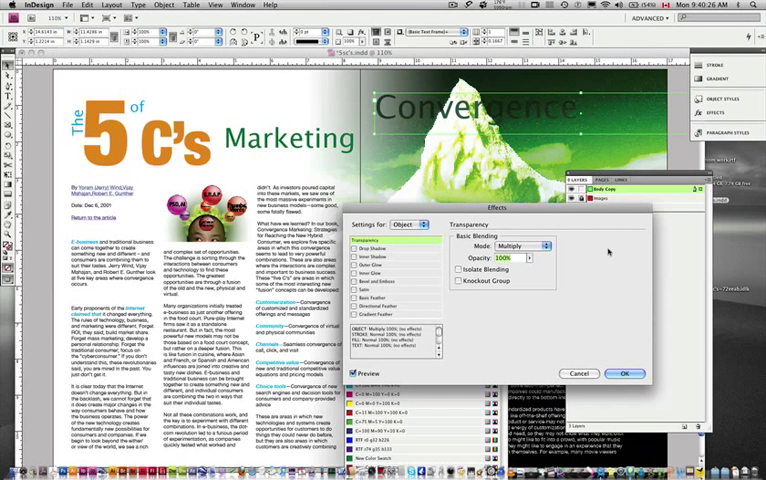
Confirm Multiply blending at 100% opacity for the green Convergence headline
{"action": "left_click", "coordinate": [622, 373]}
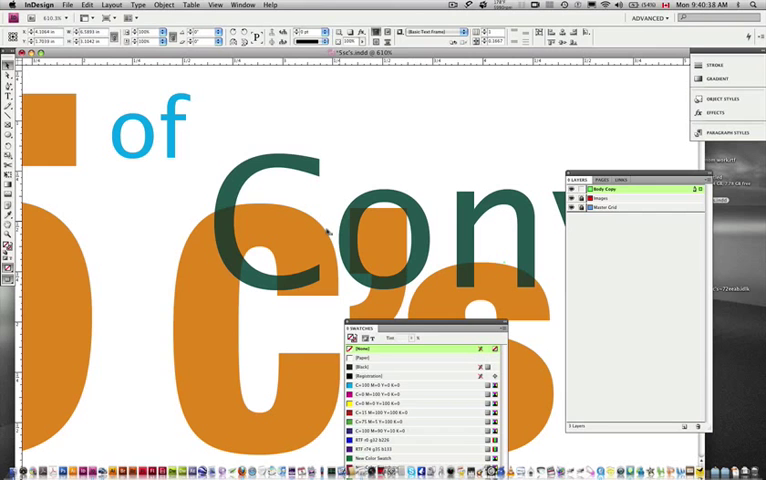
Zoom out to the whole spread and select the vertical 'The' text frame
{"action": "key", "text": "cmd+0"}
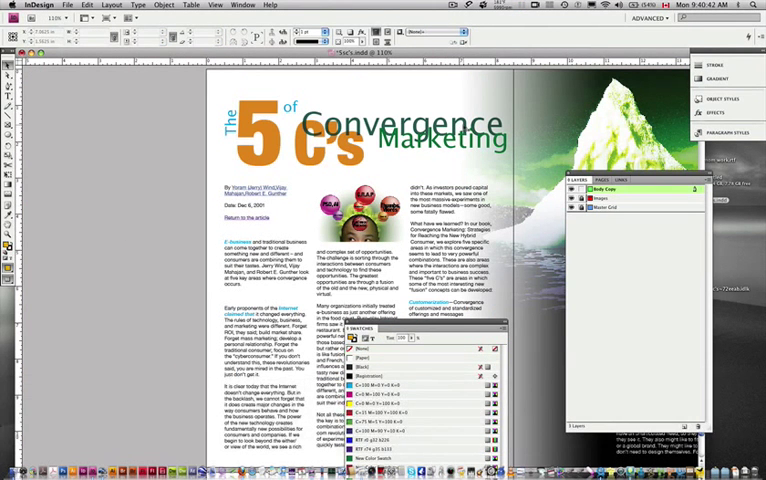
{"action": "left_click", "coordinate": [410, 125]}
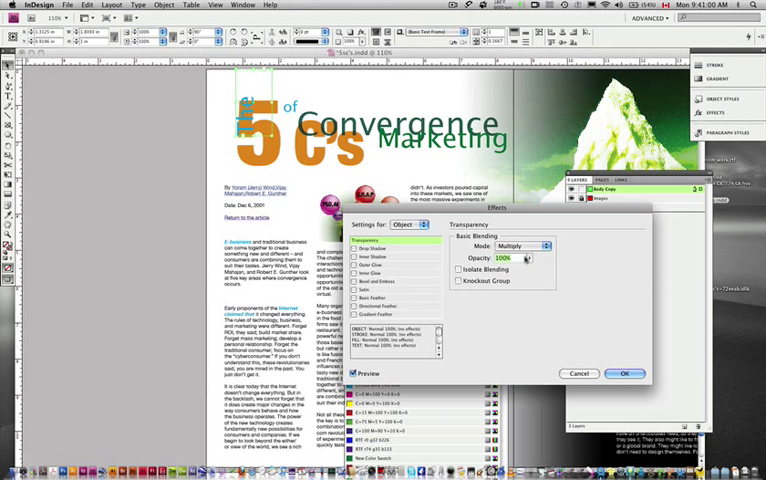
Select the Opacity value in the Transparency settings for the 'The' frame
{"action": "triple_click", "coordinate": [505, 258]}
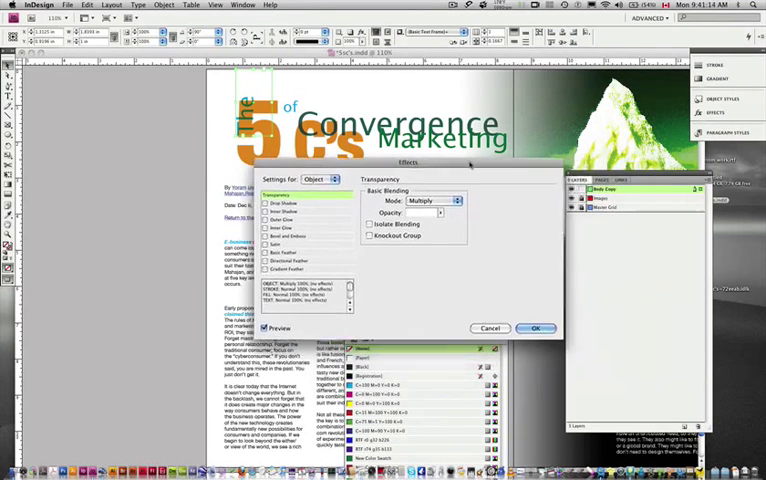
Switch the word 'The' to Overlay blend mode and confirm
{"action": "left_click", "coordinate": [434, 200]}
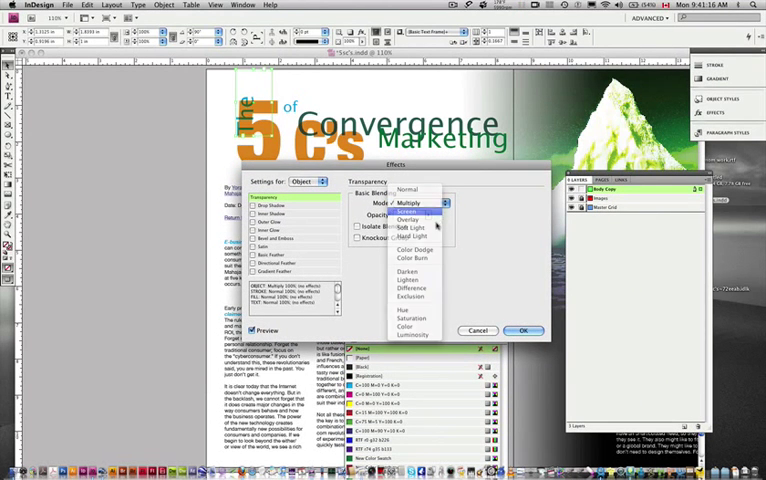
{"action": "left_click", "coordinate": [408, 220]}
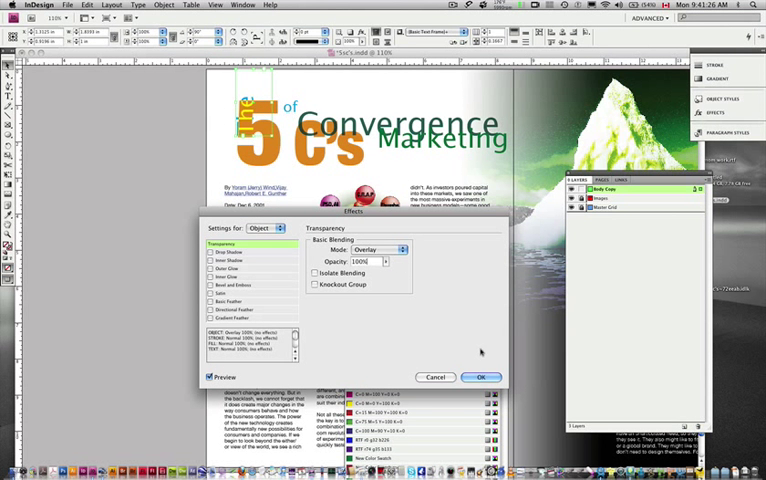
{"action": "left_click", "coordinate": [483, 377]}
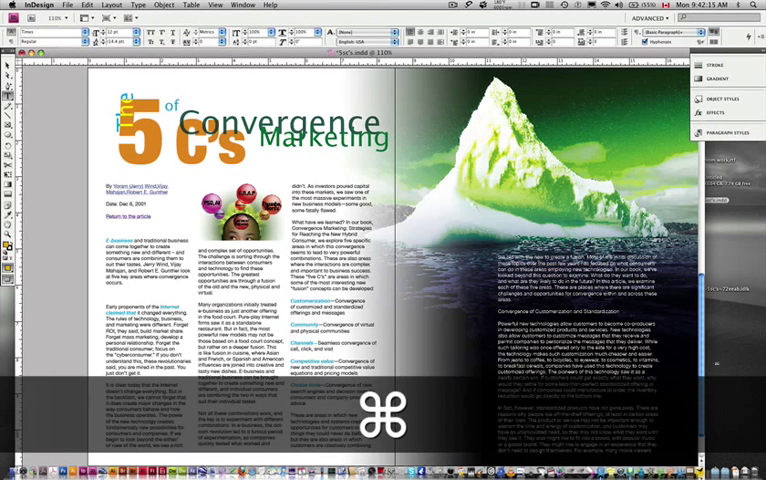
Save the document with Cmd+S
{"action": "key", "text": "cmd+s"}
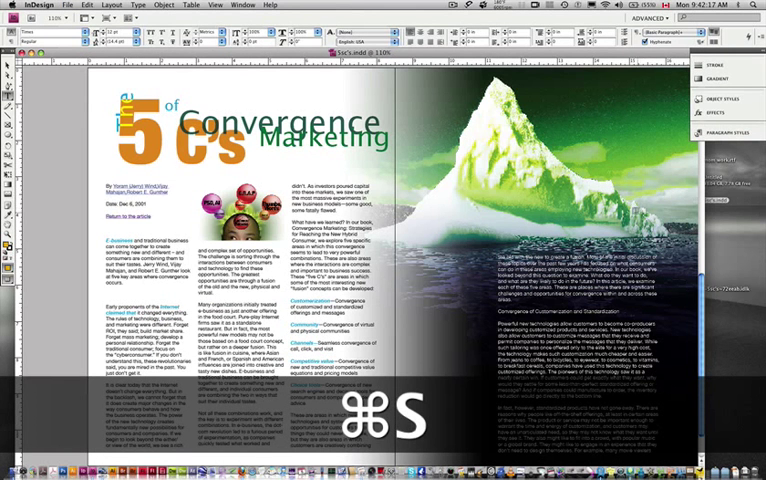